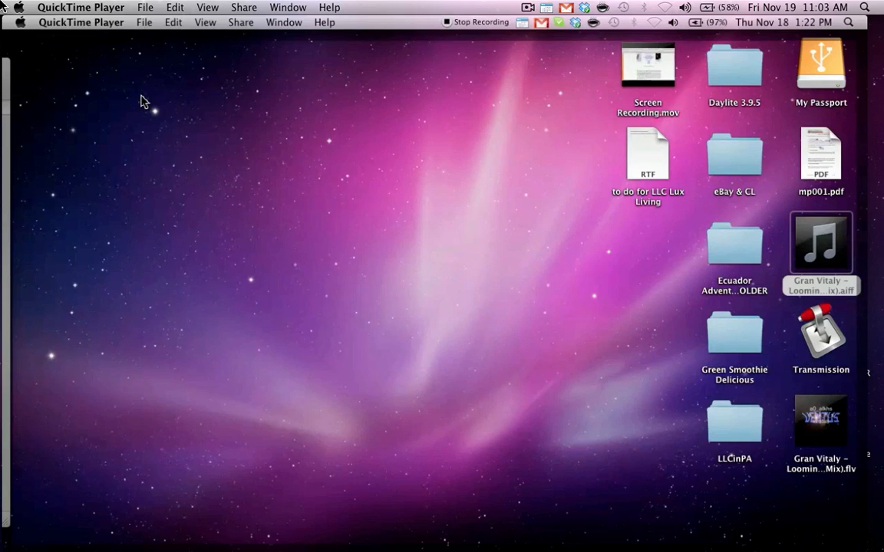
pyautogui.moveTo(279, 223)
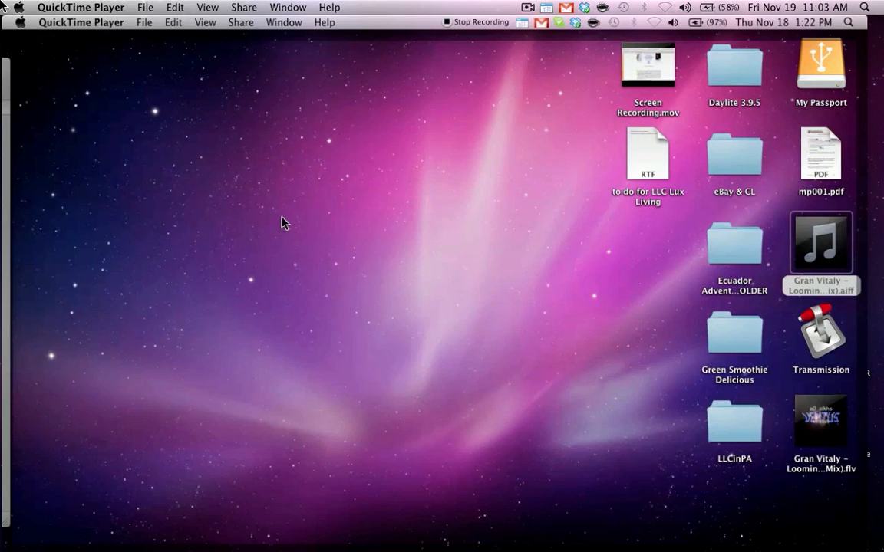
pyautogui.moveTo(405, 252)
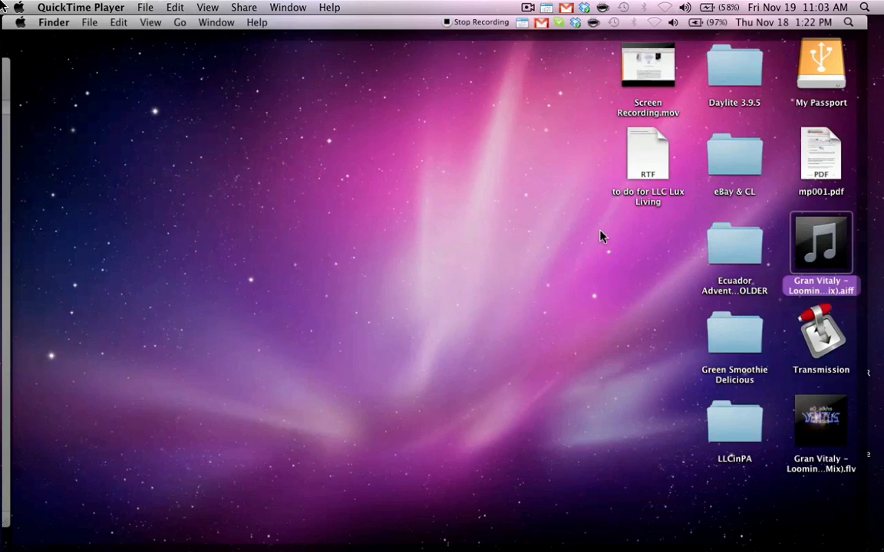
pyautogui.moveTo(820, 242)
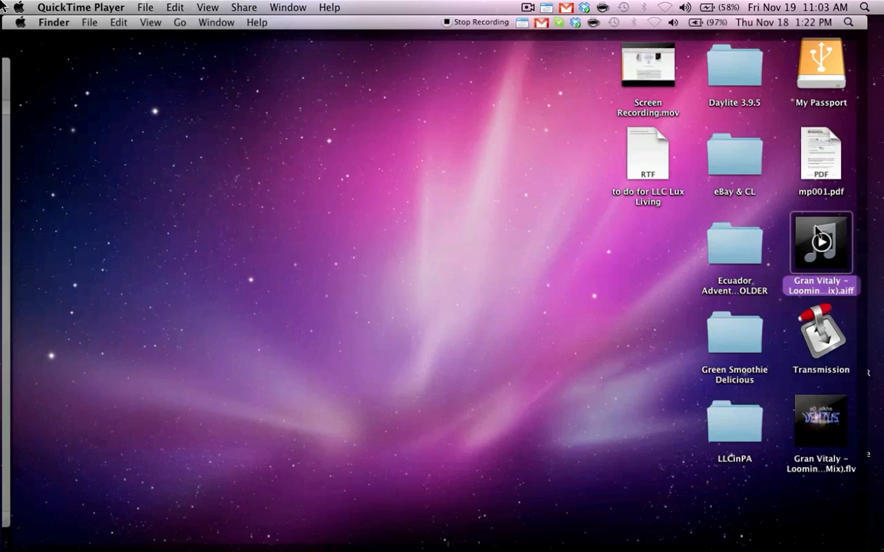
pyautogui.moveTo(491, 244)
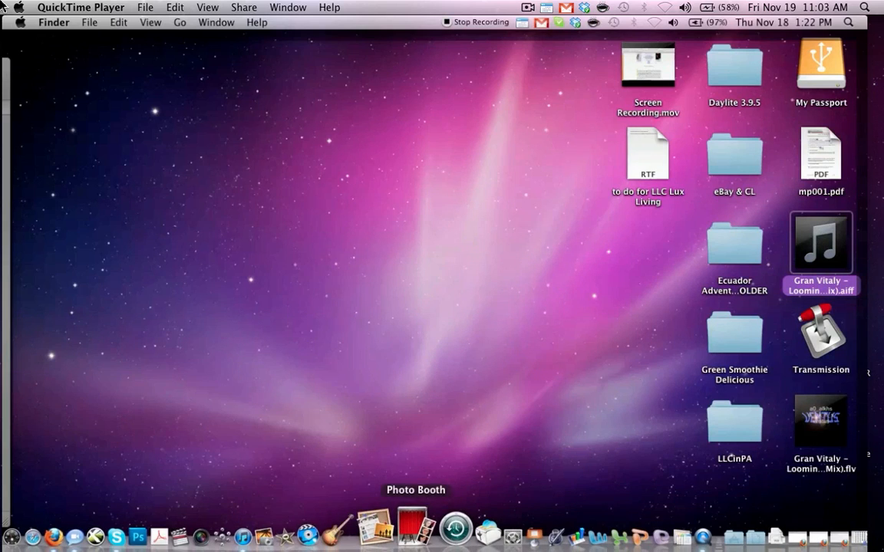
pyautogui.moveTo(286, 537)
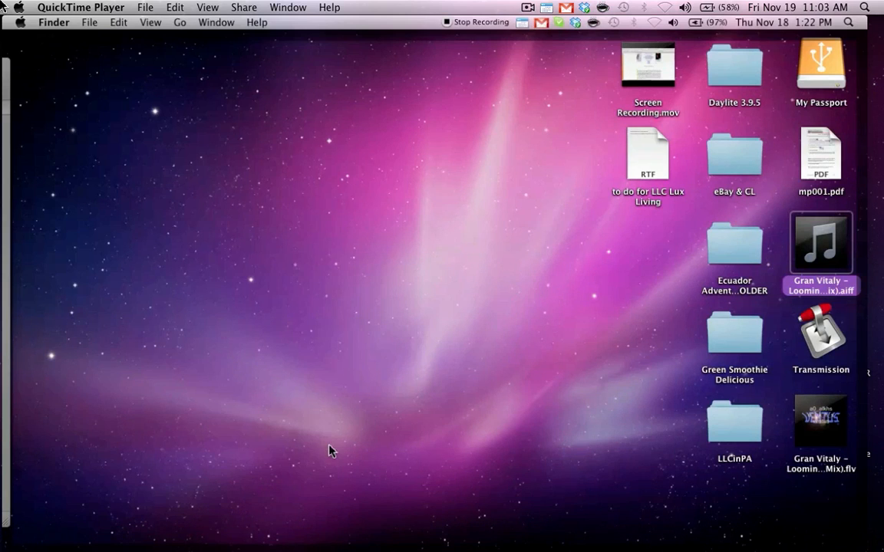
pyautogui.moveTo(423, 452)
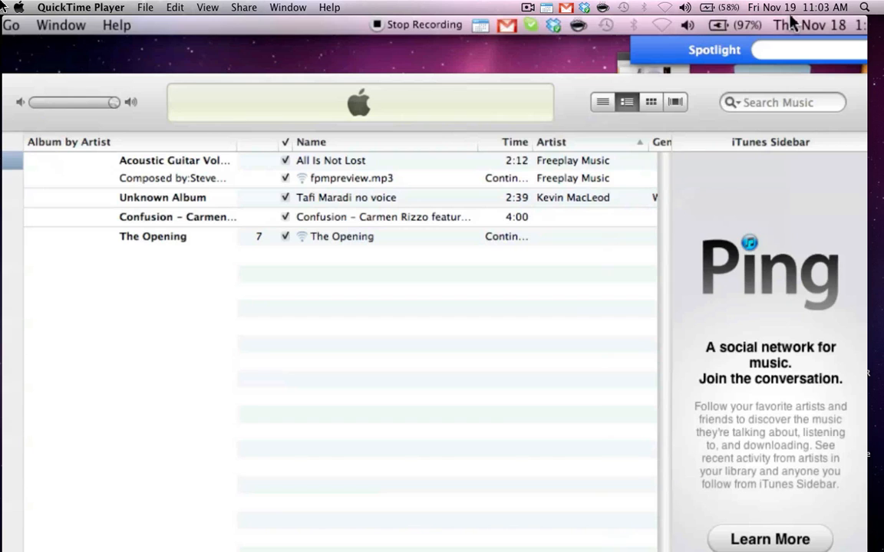
# Launch iTunes via Spotlight and shift its window left so the desktop files stay visible.
pyautogui.write('itunes')
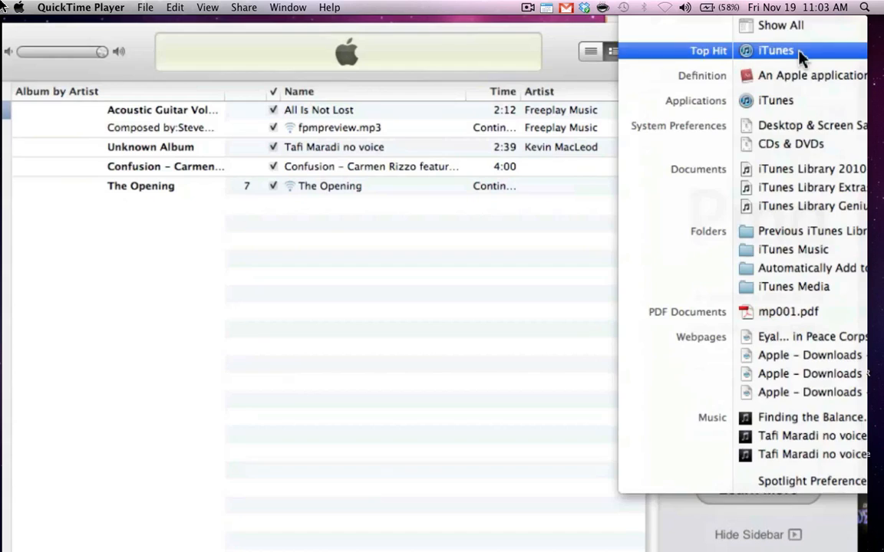
pyautogui.click(775, 51)
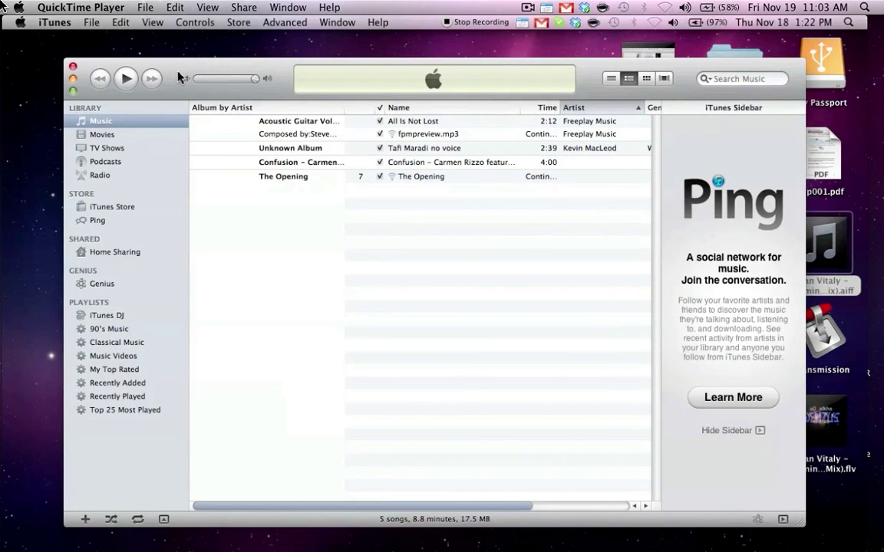
pyautogui.click(92, 23)
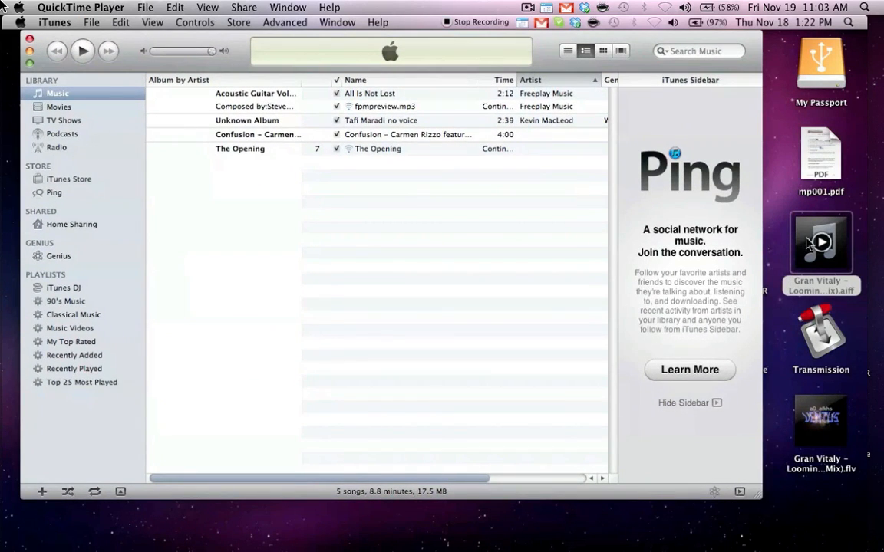
pyautogui.moveTo(821, 242); pyautogui.dragTo(378, 222)
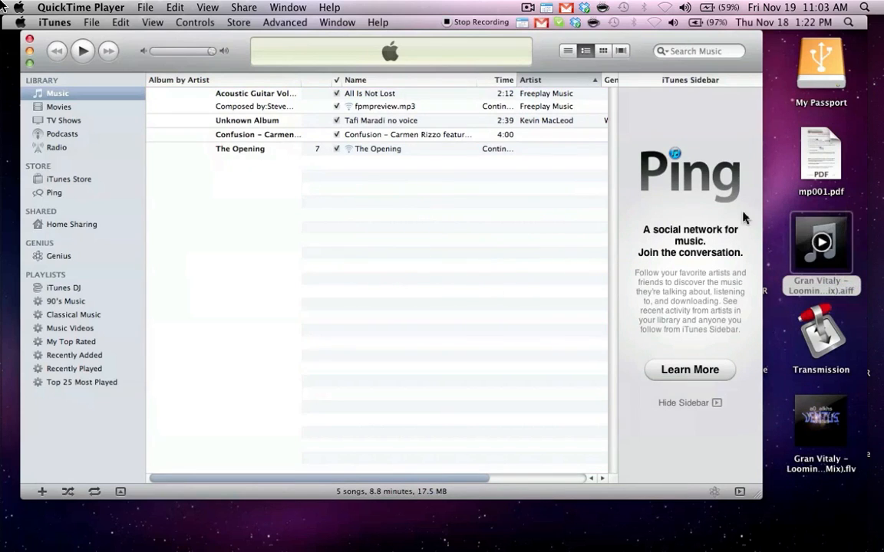
# Add the Looming Hurricane .aiff from the Desktop to the library and select the new song.
pyautogui.click(92, 23)
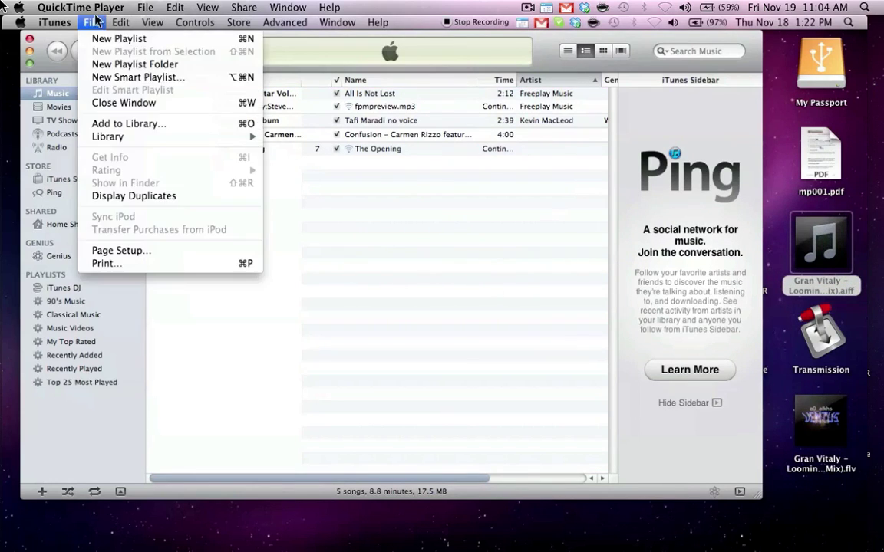
pyautogui.moveTo(125, 102)
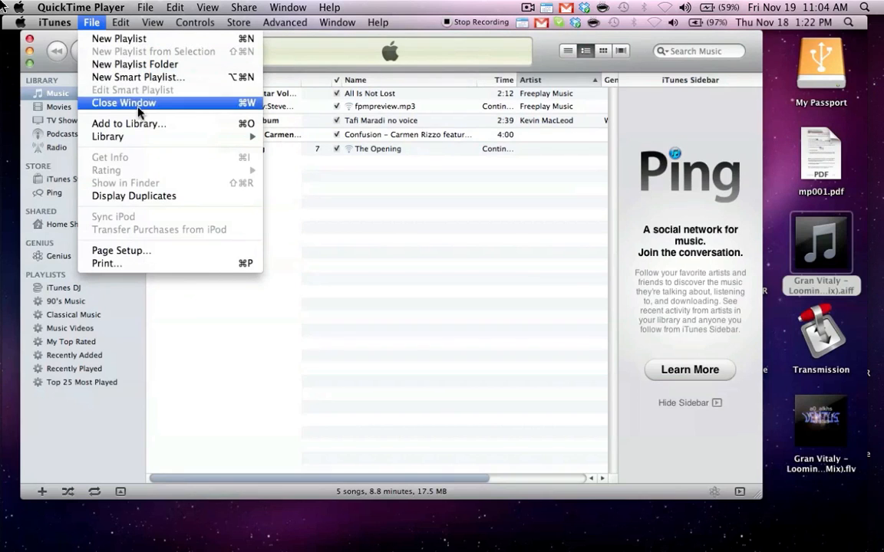
pyautogui.click(128, 123)
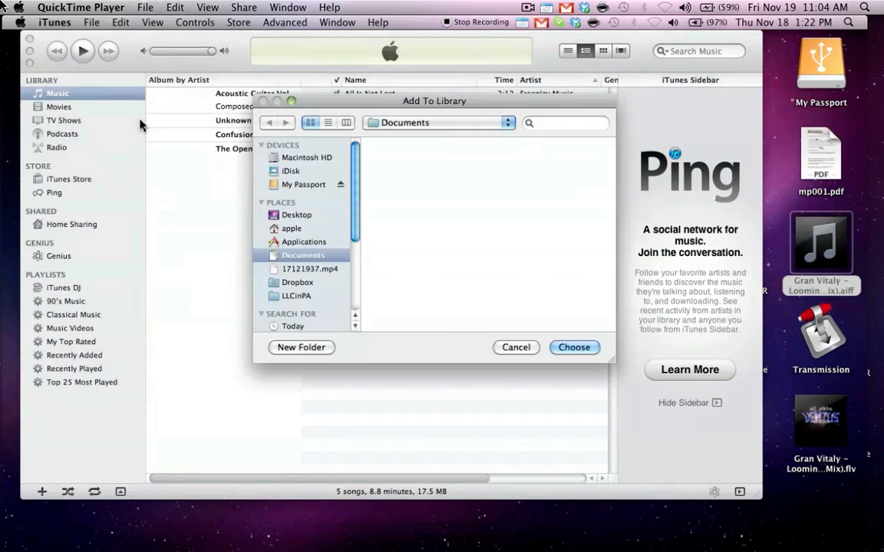
pyautogui.click(296, 215)
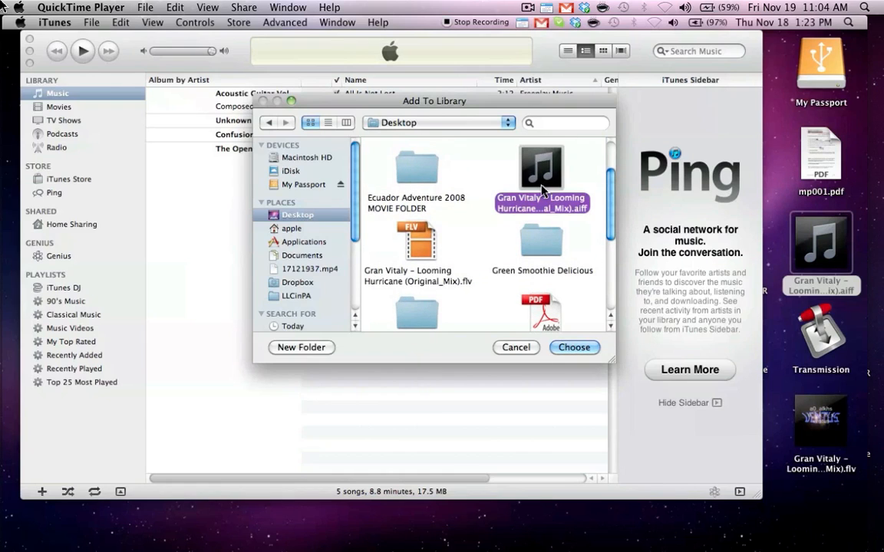
pyautogui.click(573, 347)
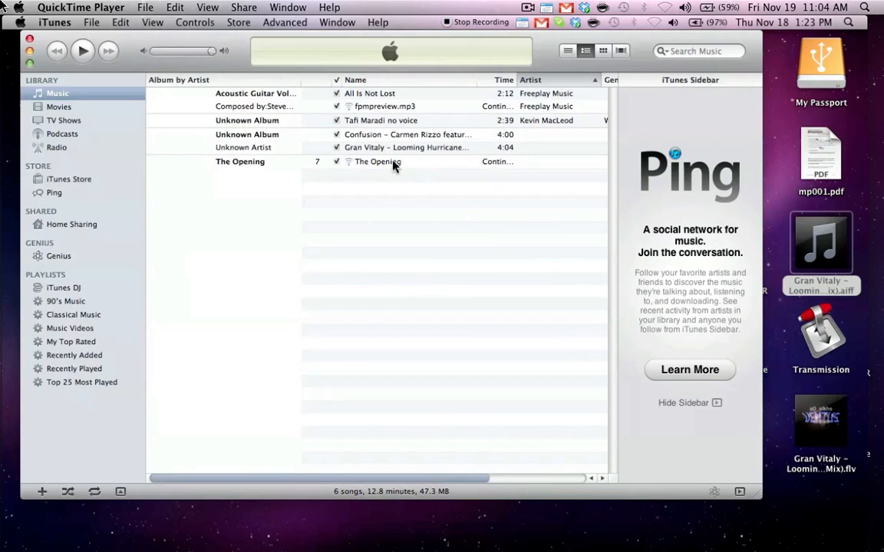
pyautogui.moveTo(382, 152)
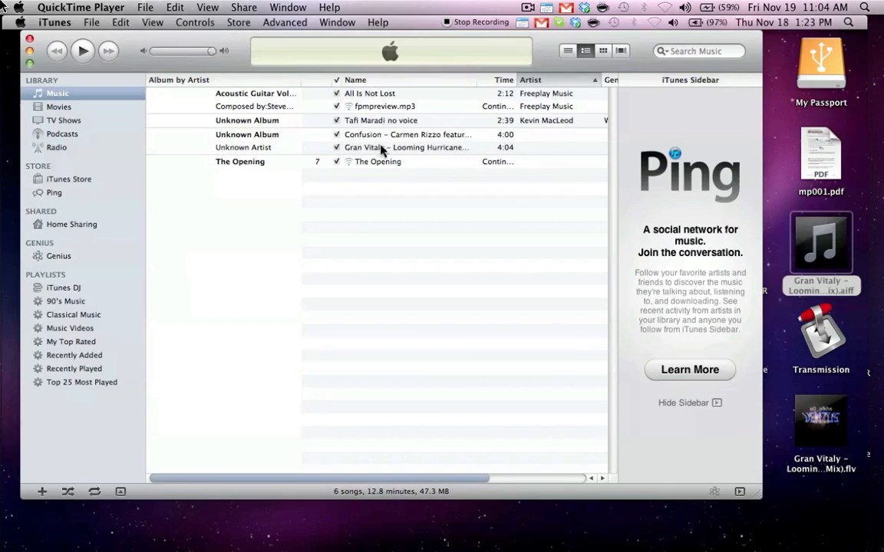
pyautogui.click(405, 147)
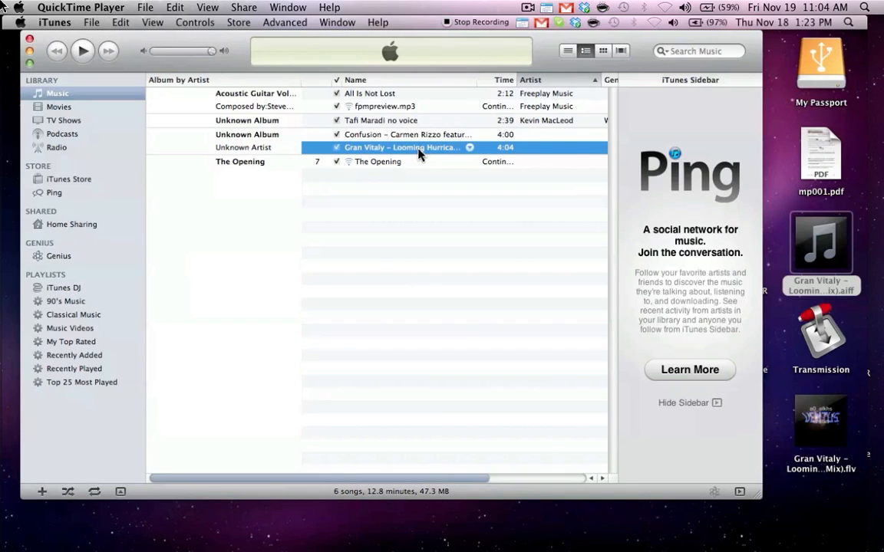
pyautogui.moveTo(138, 24)
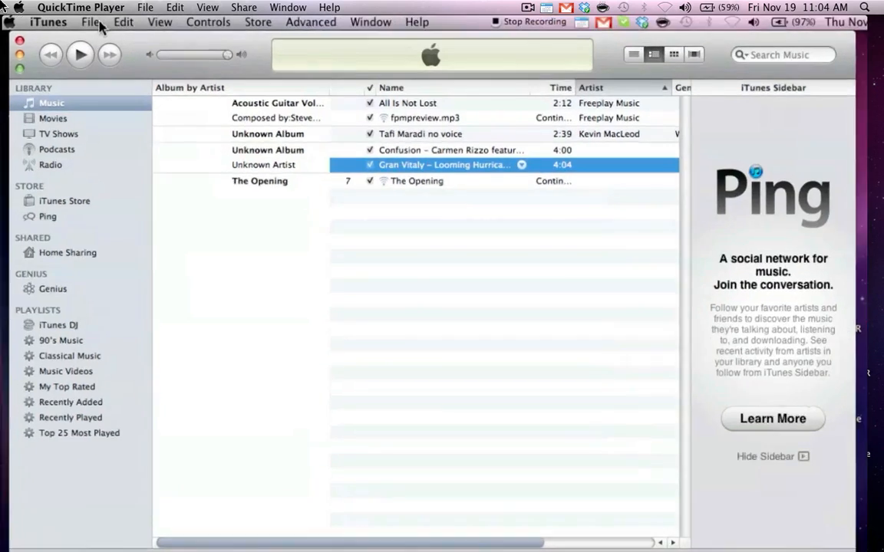
# Set Import Settings to MP3 Encoder at High Quality (160 kbps) in Preferences and confirm.
pyautogui.click(89, 24)
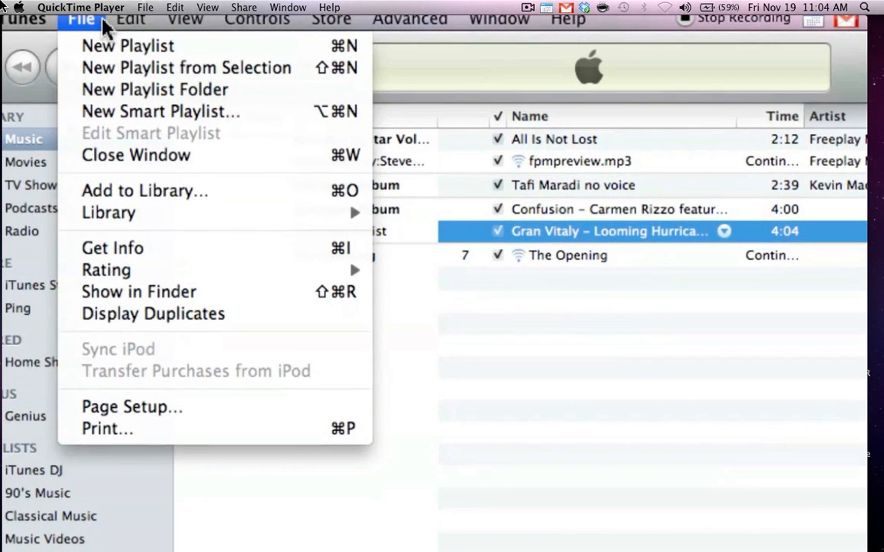
pyautogui.click(104, 27)
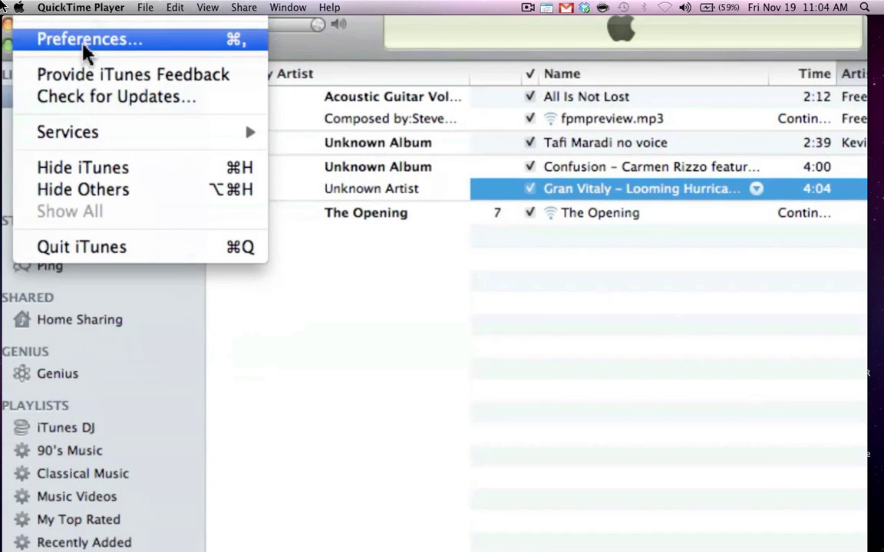
pyautogui.click(89, 40)
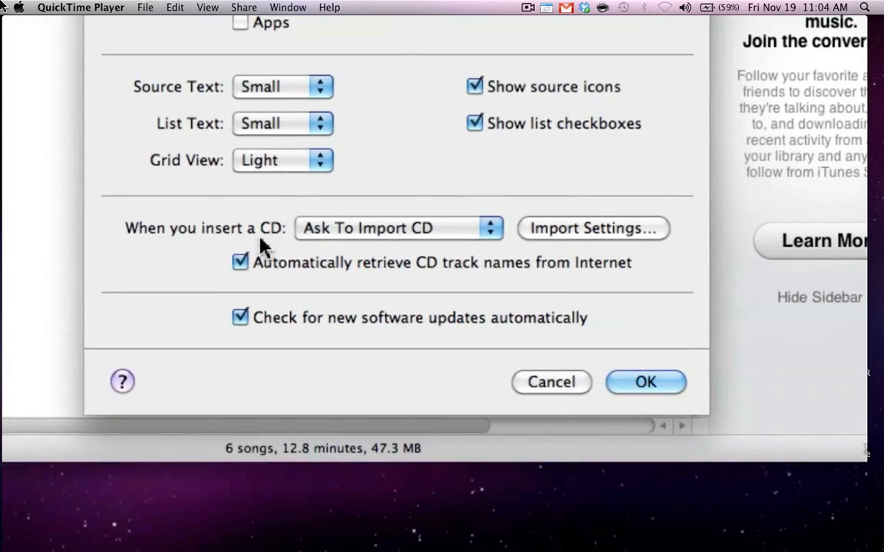
pyautogui.click(592, 227)
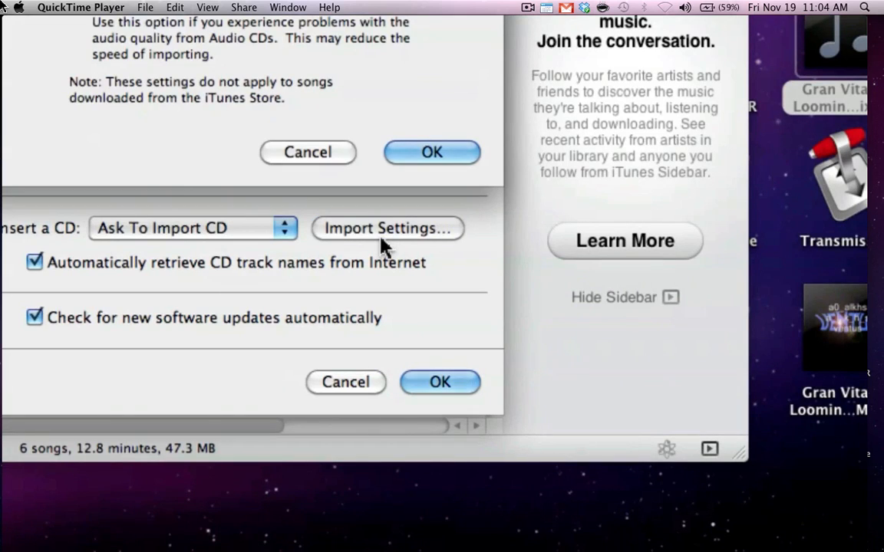
pyautogui.click(387, 227)
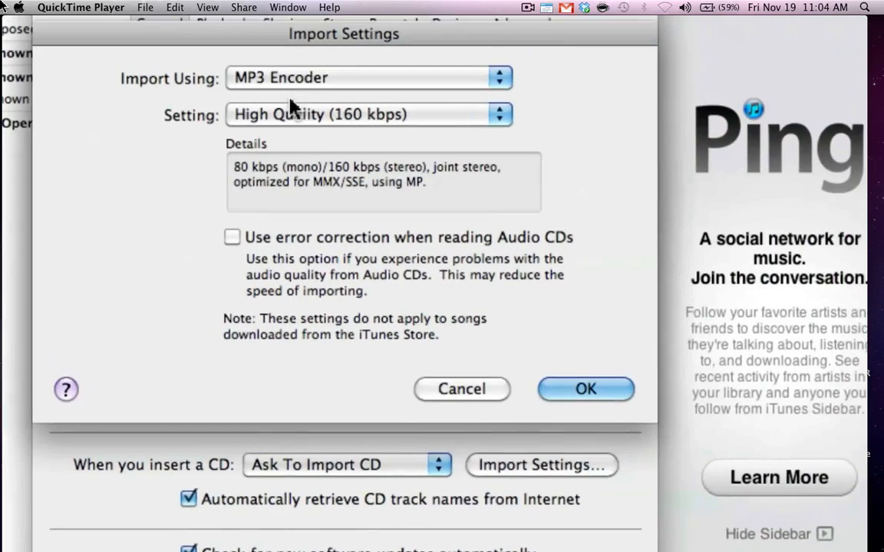
pyautogui.click(368, 77)
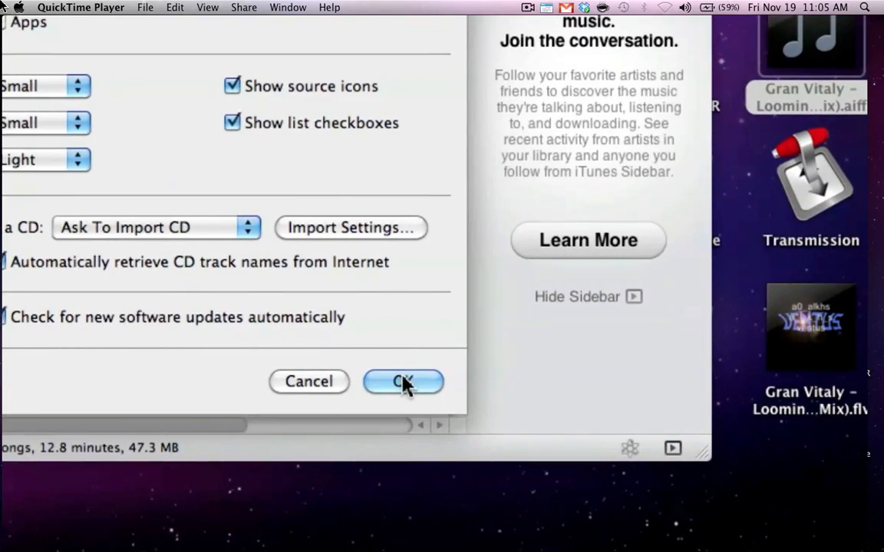
pyautogui.click(402, 381)
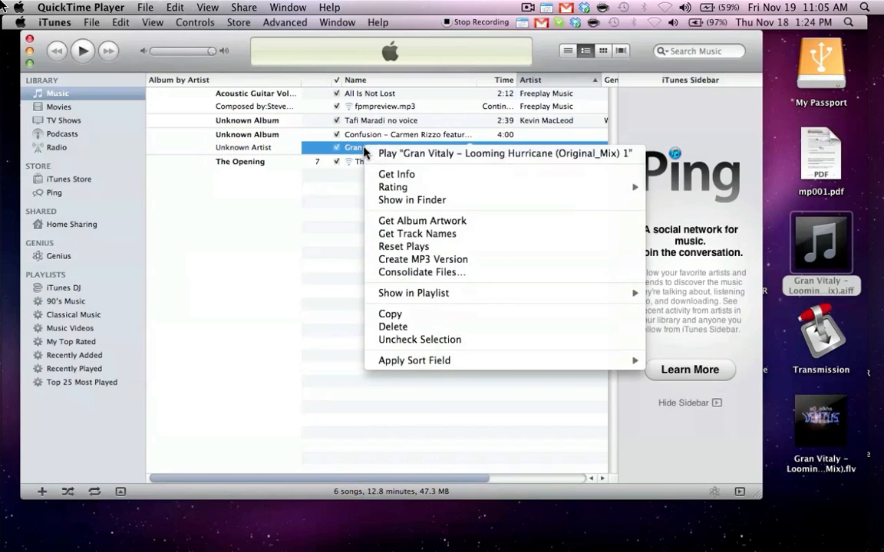
pyautogui.moveTo(424, 259)
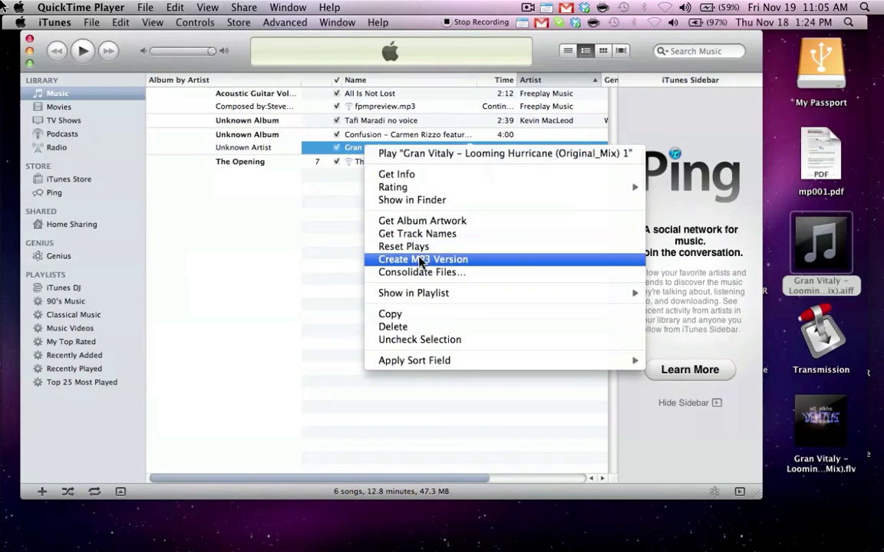
# Create an MP3 version of the Gran Vitaly – Looming Hurricane track.
pyautogui.click(424, 259)
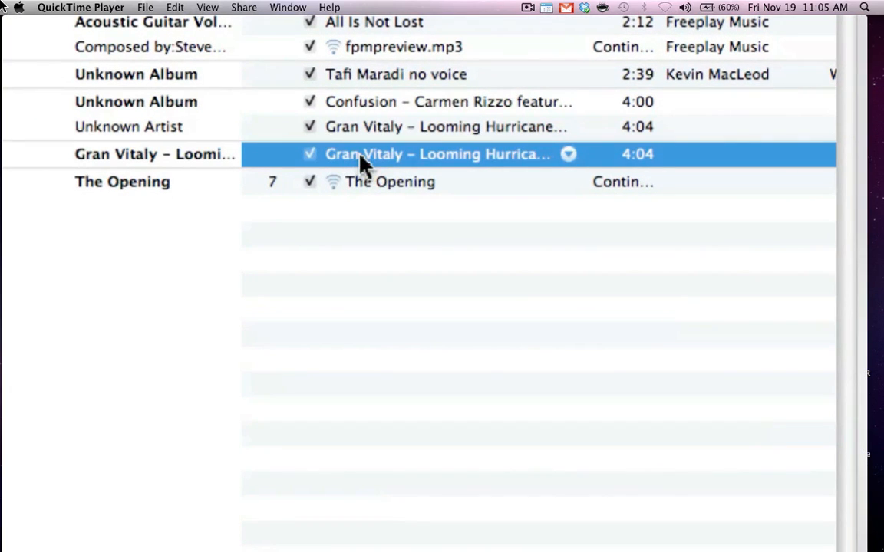
# Reveal the new MP3 track in Finder and copy the .mp3 file.
pyautogui.rightClick(365, 153)
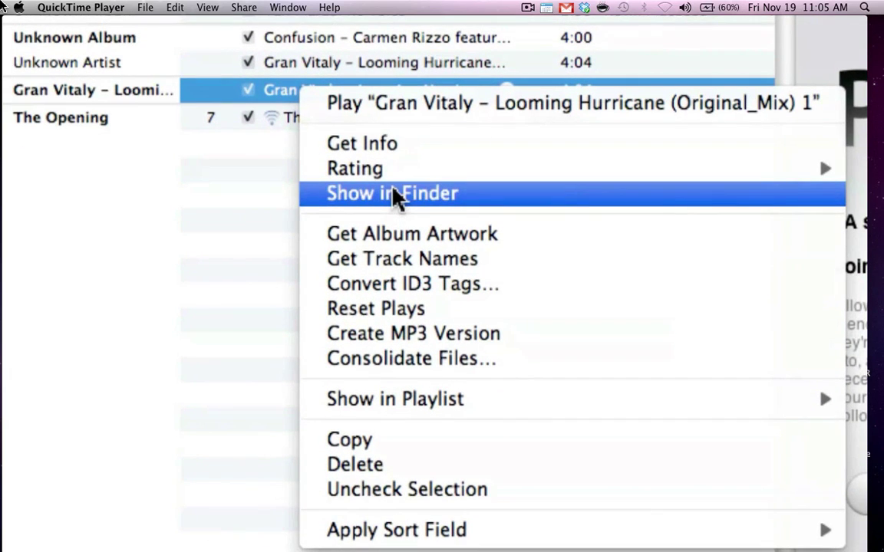
pyautogui.click(393, 193)
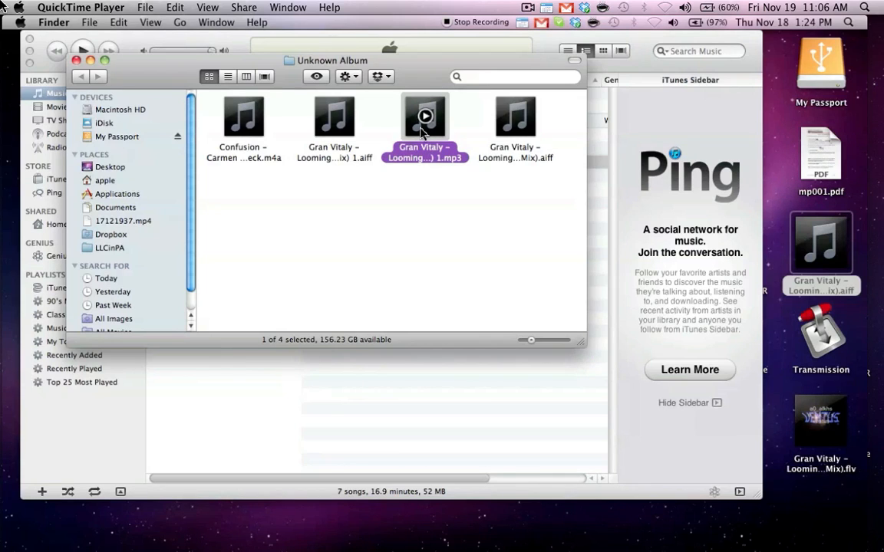
pyautogui.rightClick(423, 123)
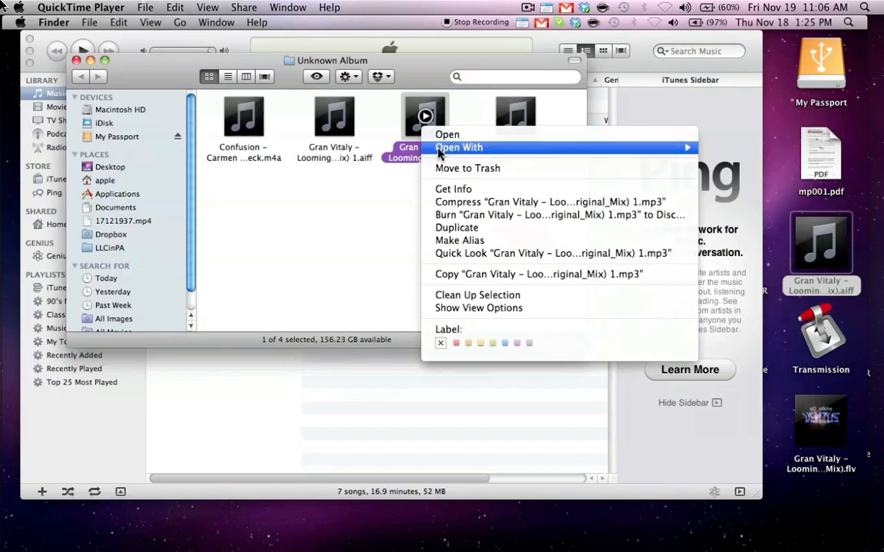
pyautogui.moveTo(459, 273)
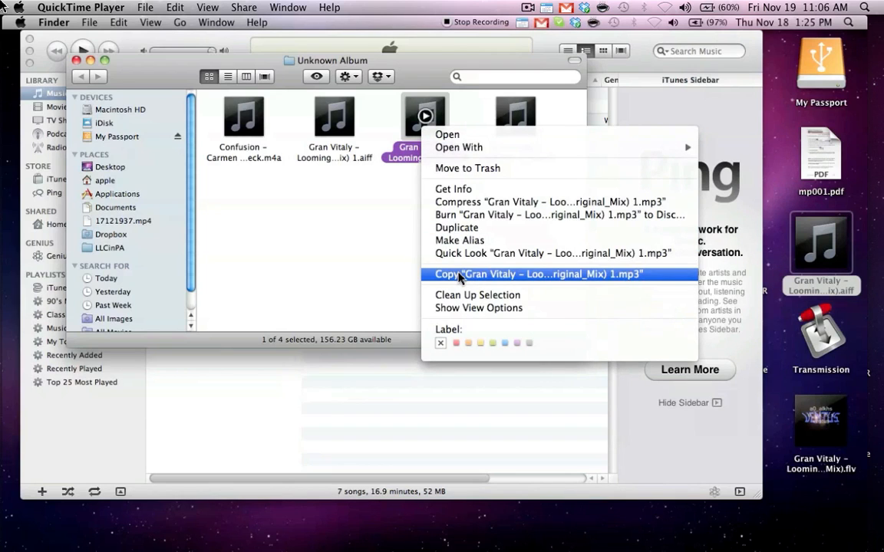
pyautogui.click(476, 274)
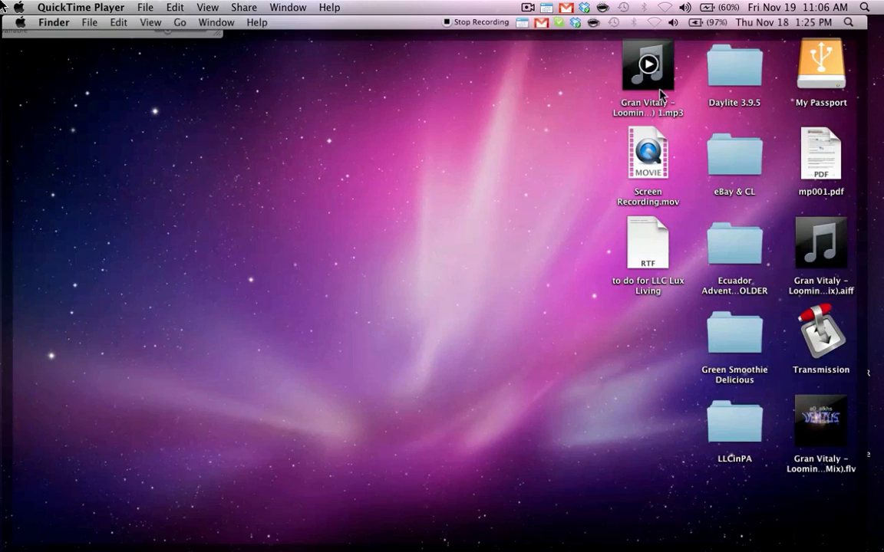
# Preview the desktop MP3 copy, open it in iTunes, then pause playback.
pyautogui.click(650, 65)
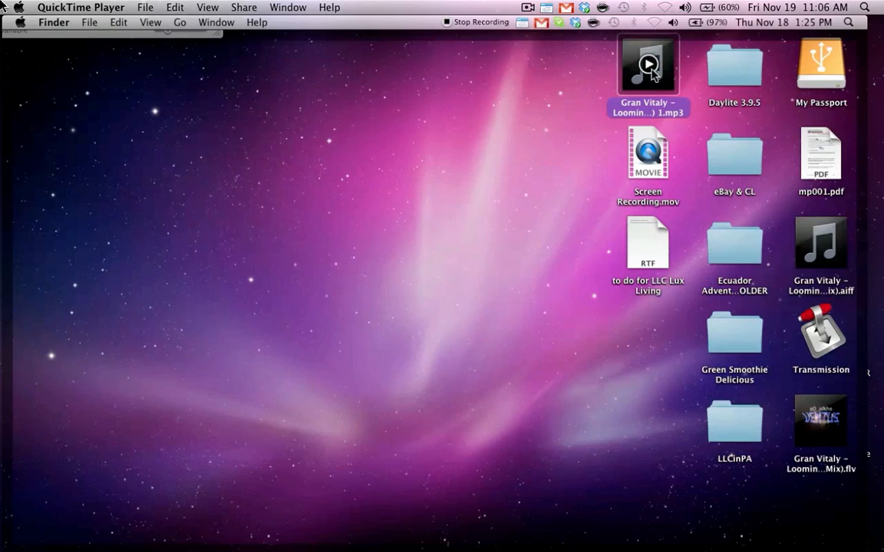
pyautogui.click(644, 67)
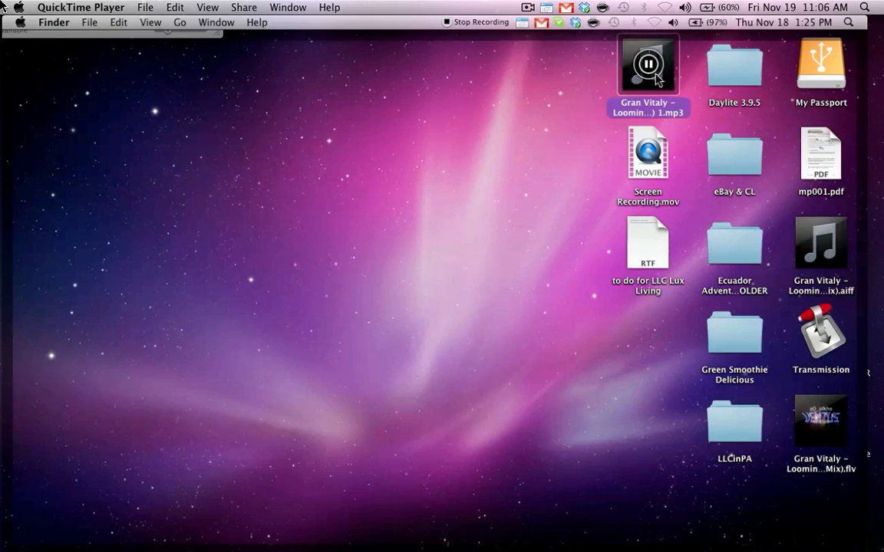
pyautogui.click(646, 67)
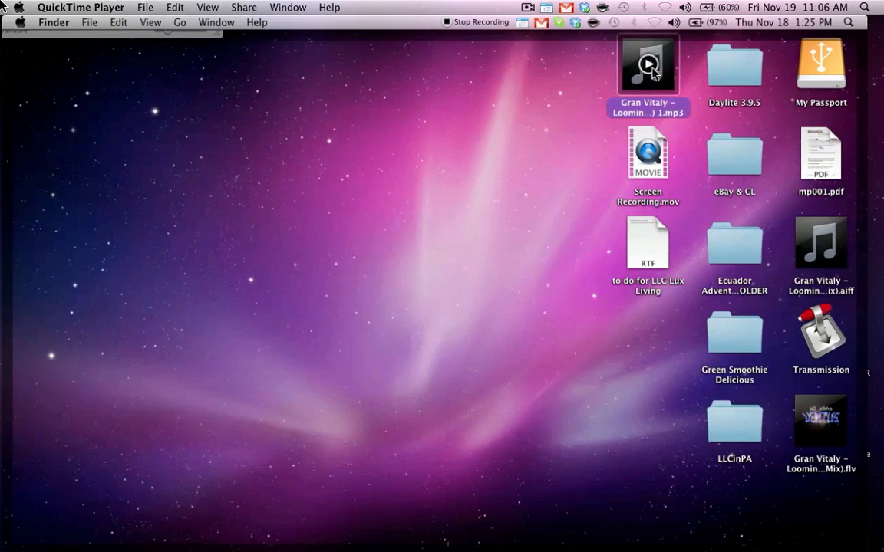
pyautogui.doubleClick(646, 65)
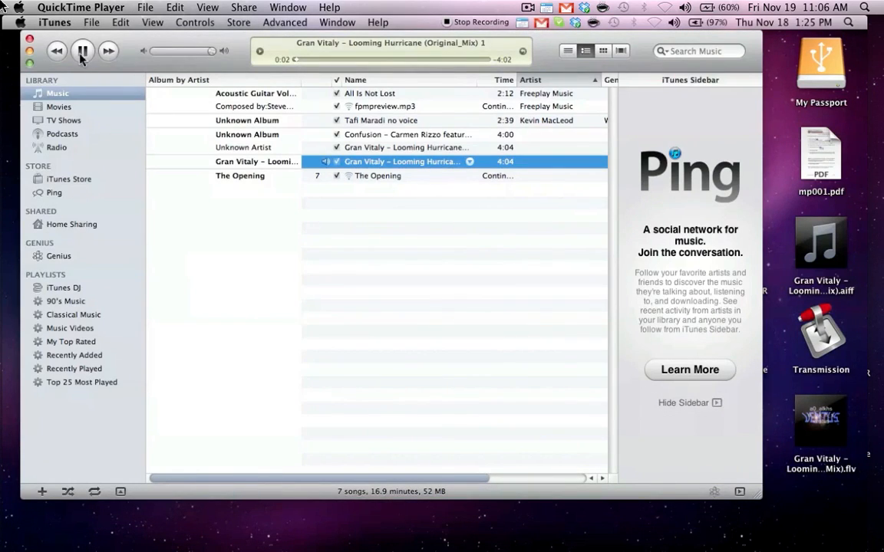
pyautogui.click(82, 49)
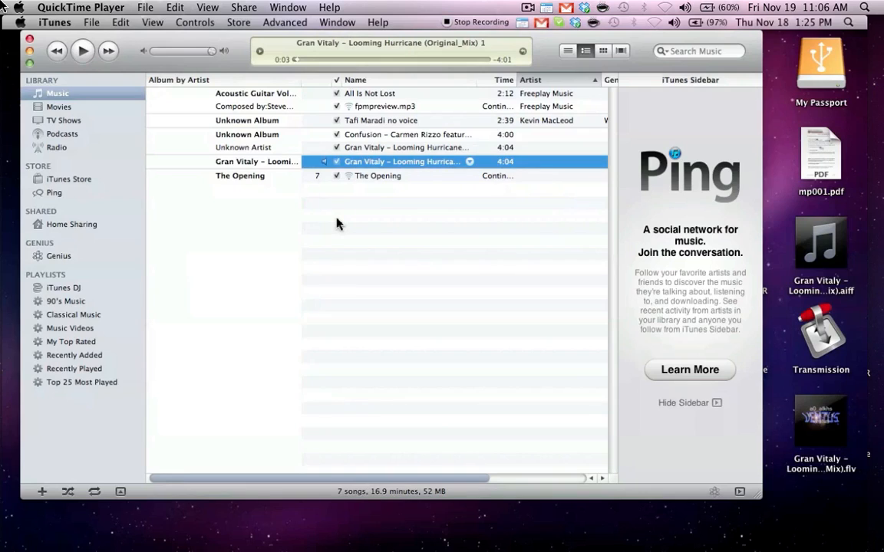